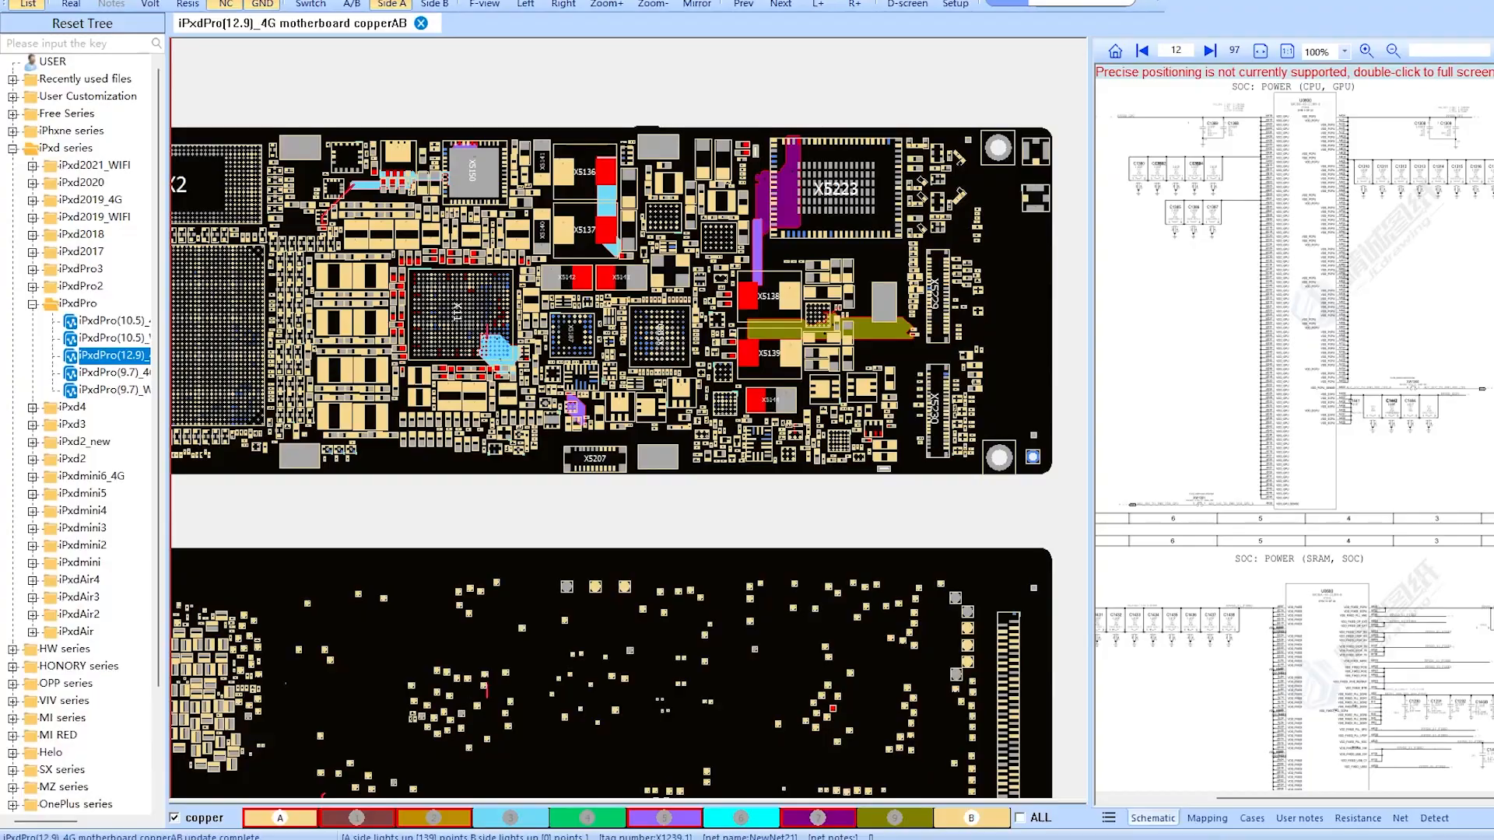
mouse_move(948, 372)
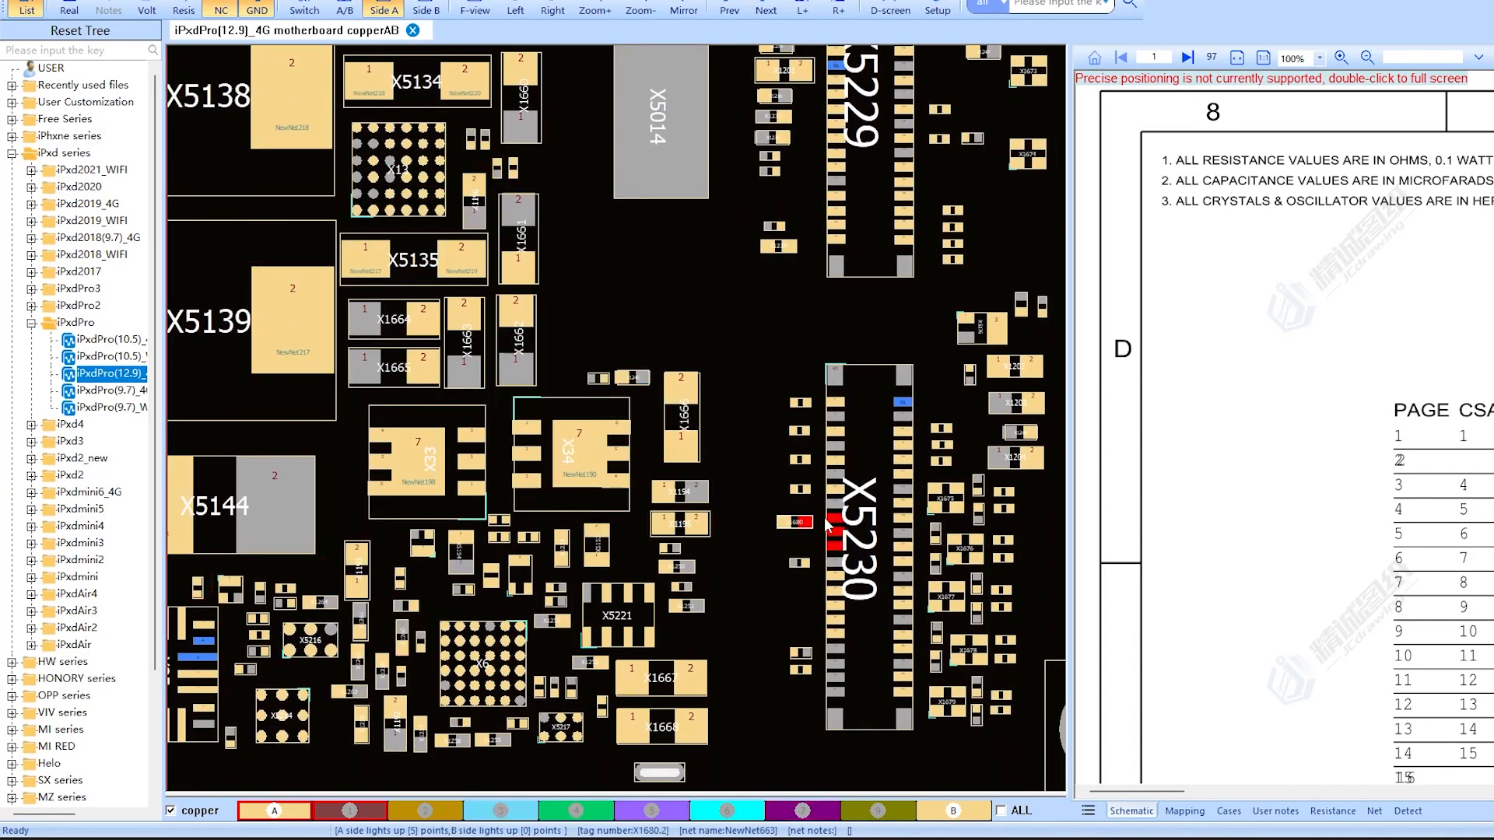
Highlight net NewNet78 from pin X1680.1, lighting its path near X5139 and X5230
click(786, 523)
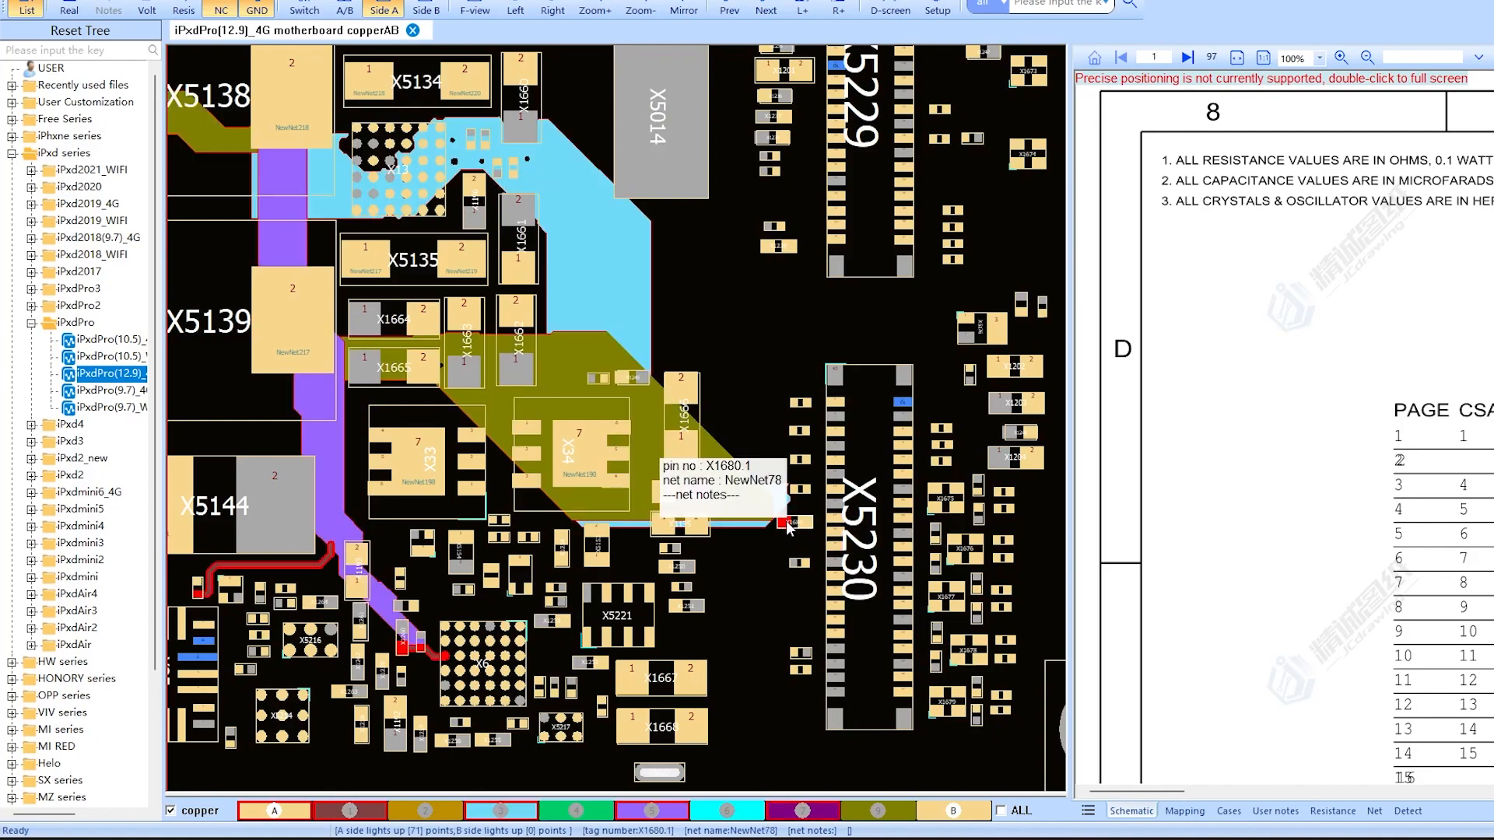